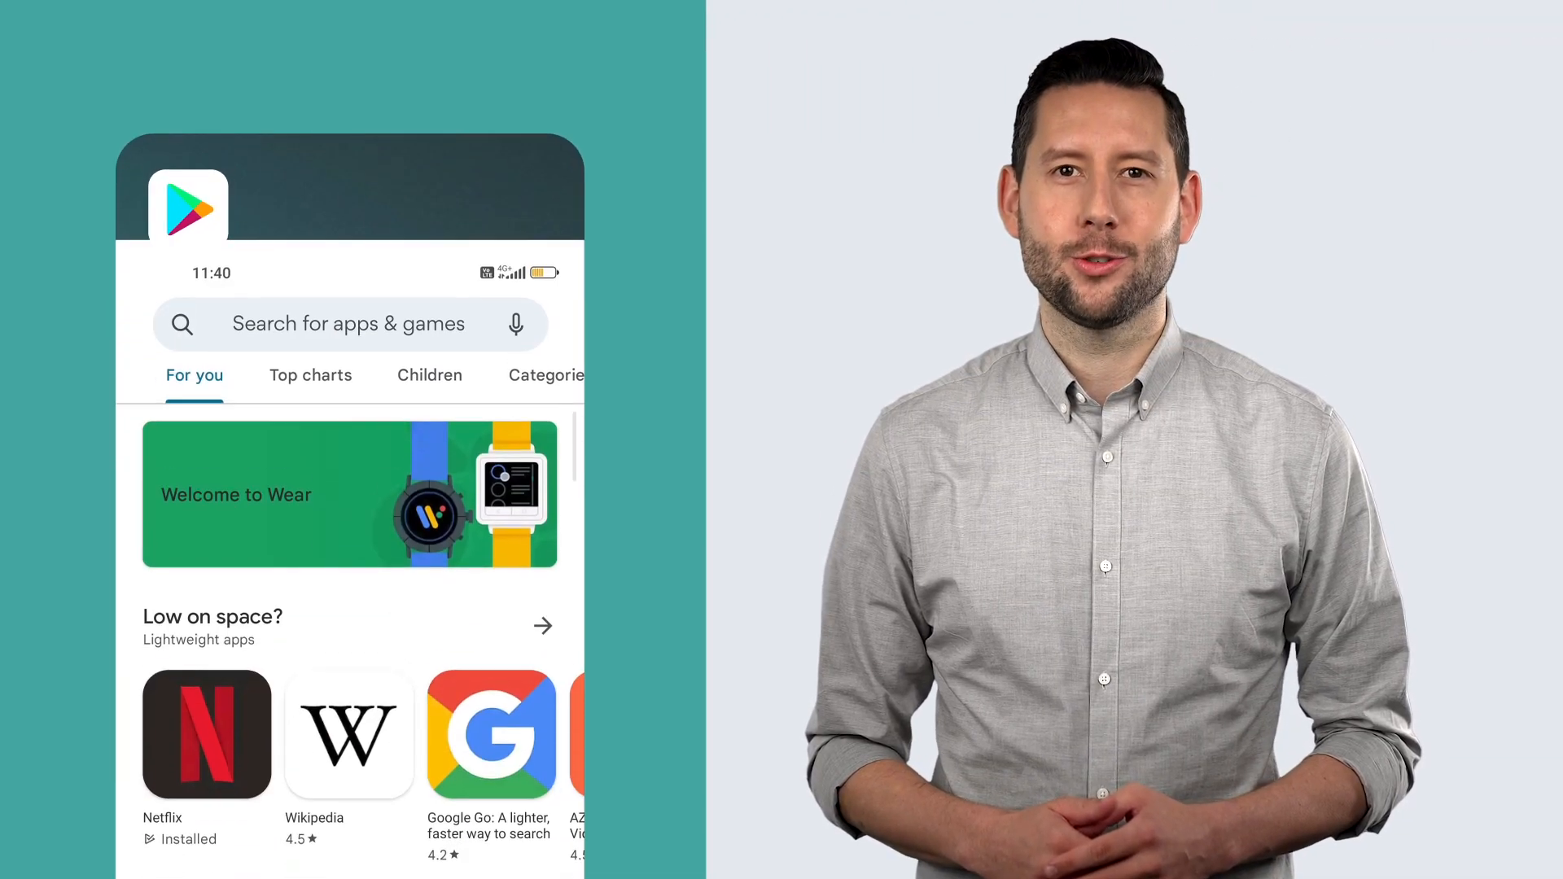
- Search Google Play for 'nordpass' and install NordPass® Password Manager (19.46 MB)
text(nordpass)
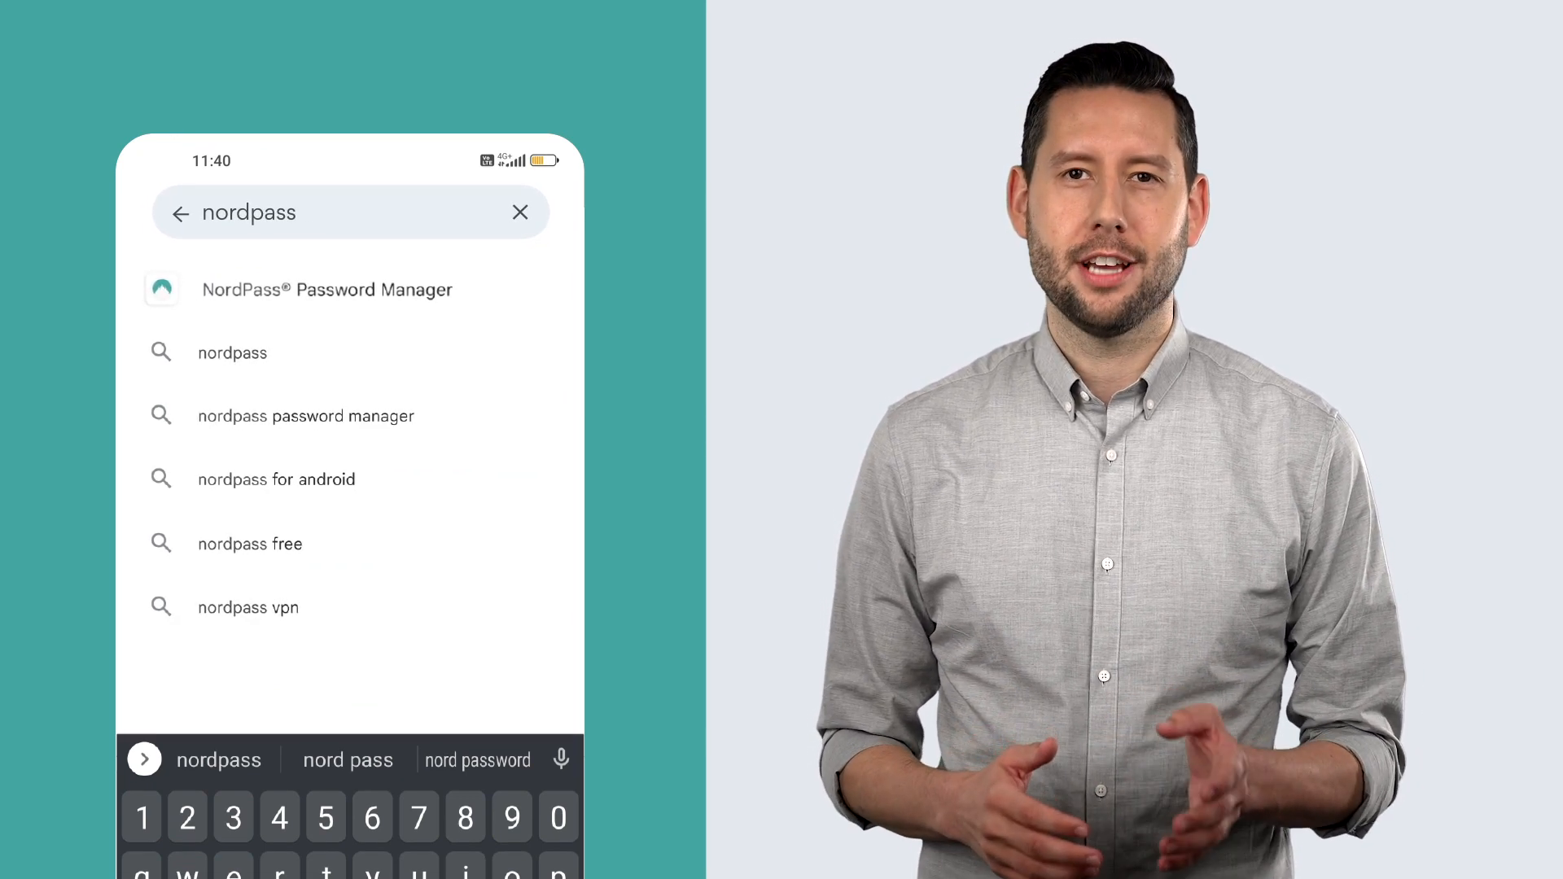
click(327, 290)
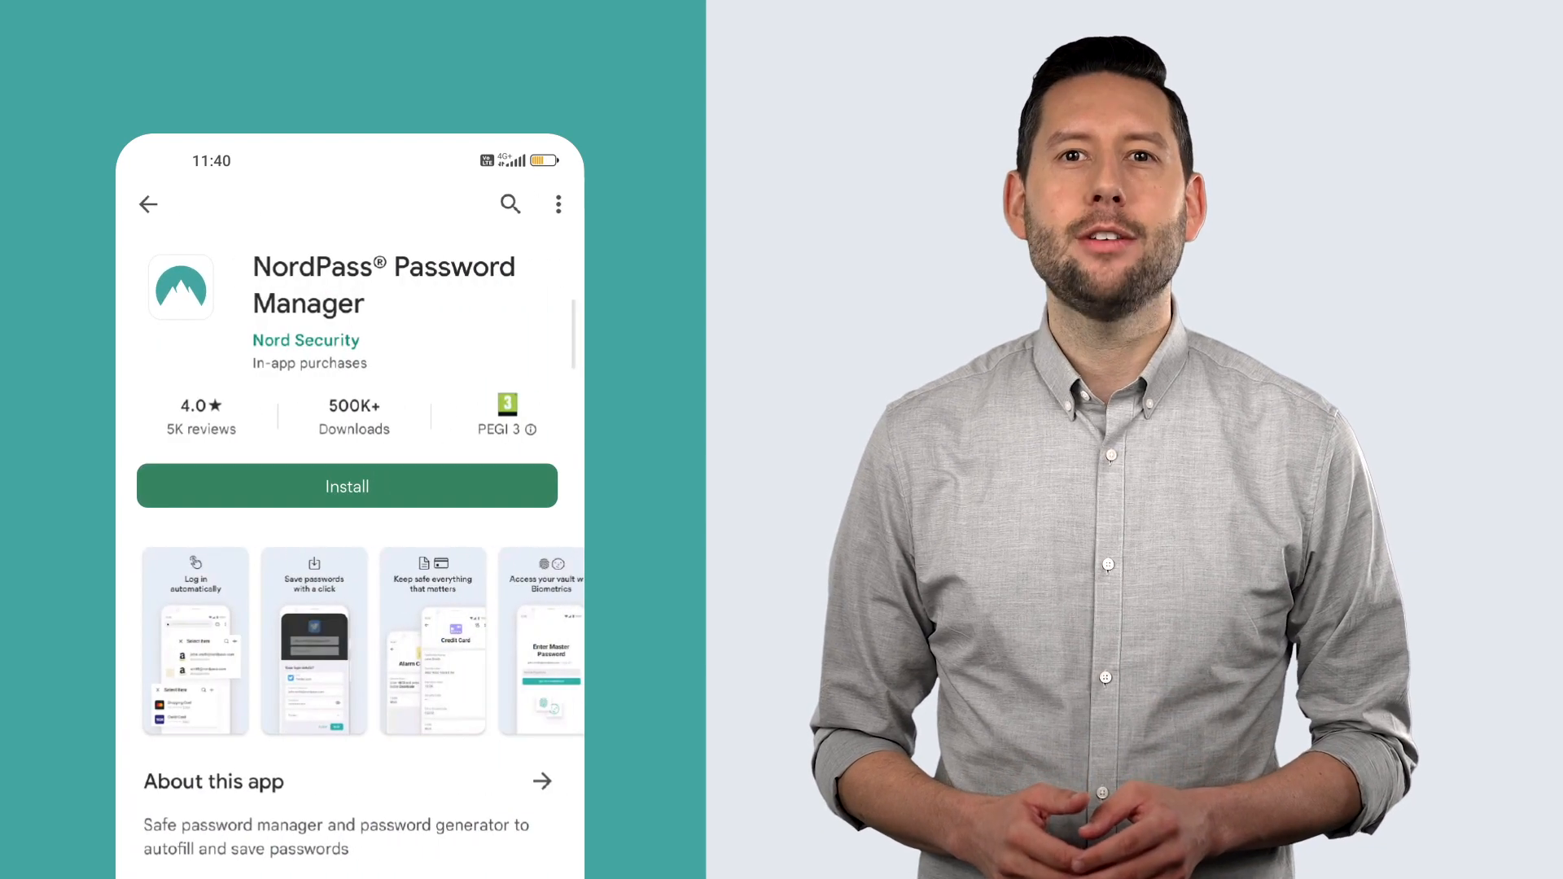
click(346, 486)
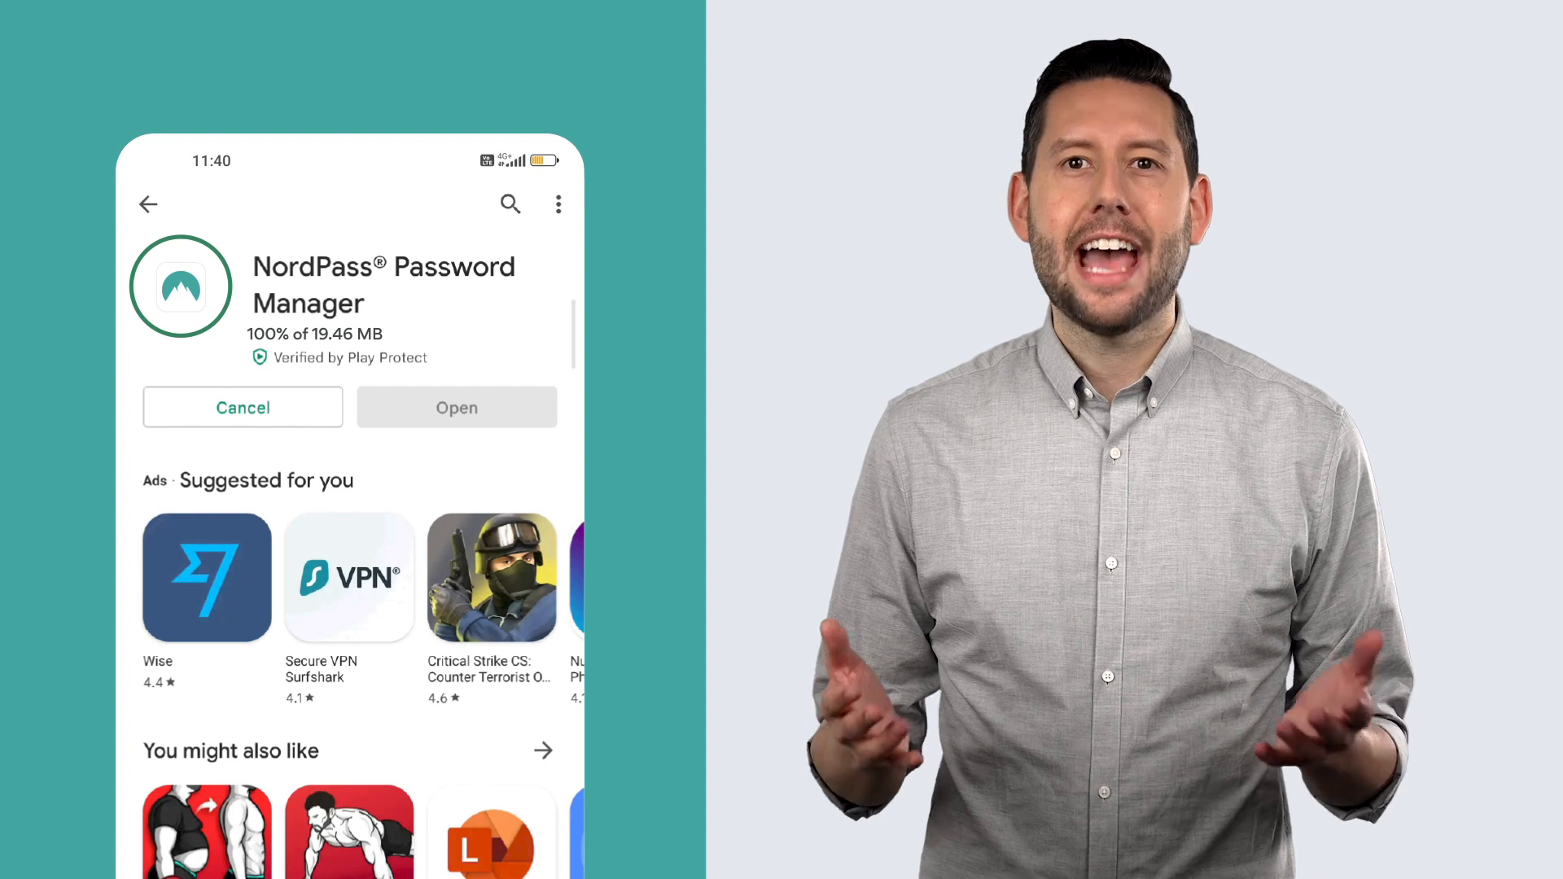
click(456, 407)
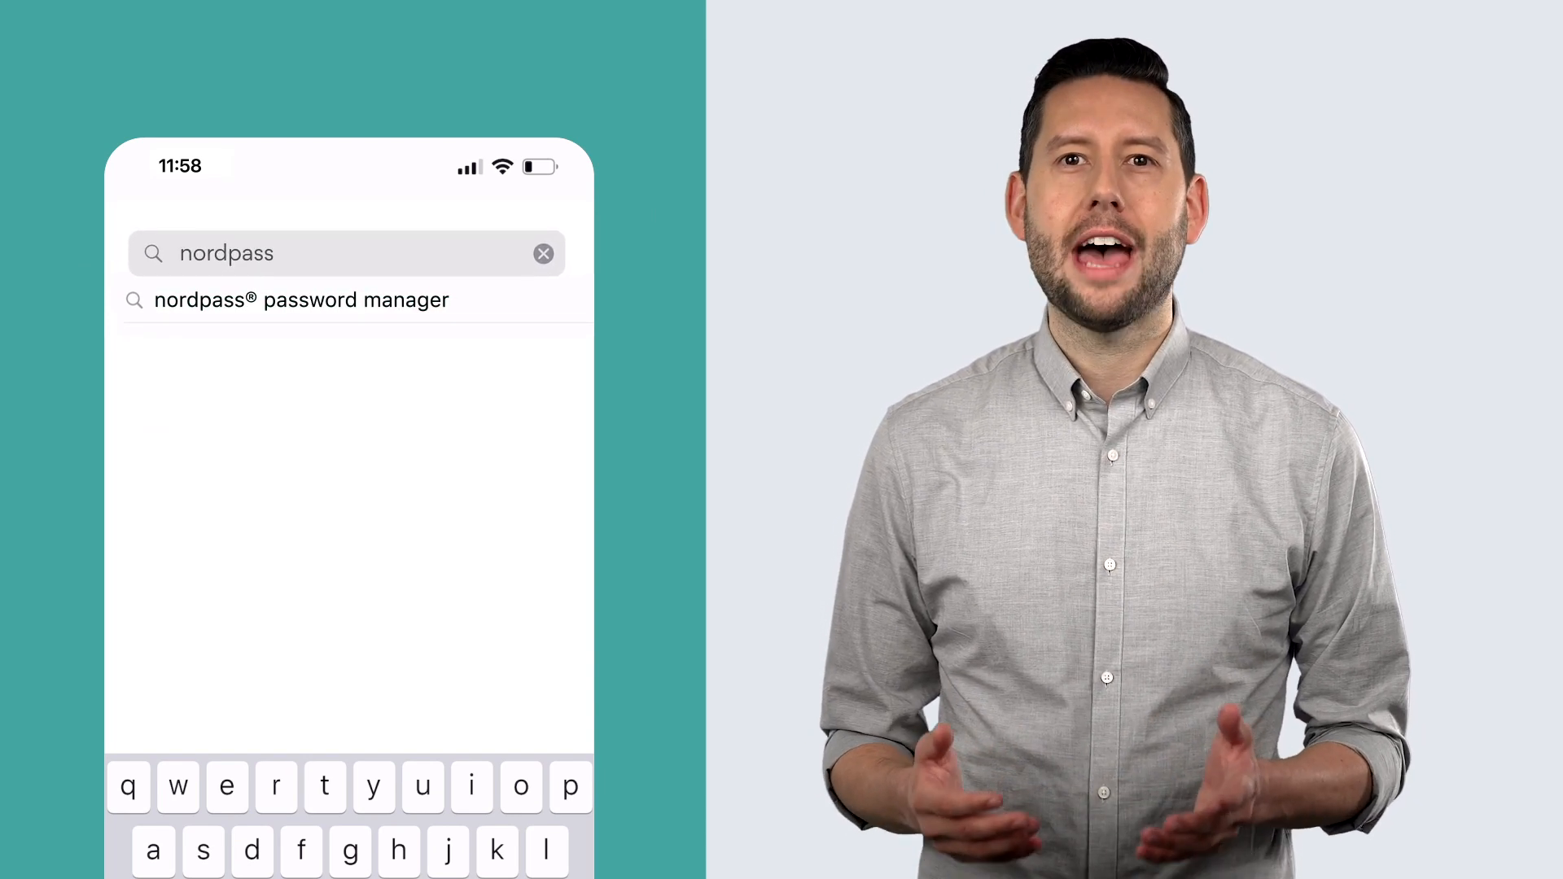
- Download NordPass® Password Manager from the App Store and launch it to Create Account / Log In
click(301, 300)
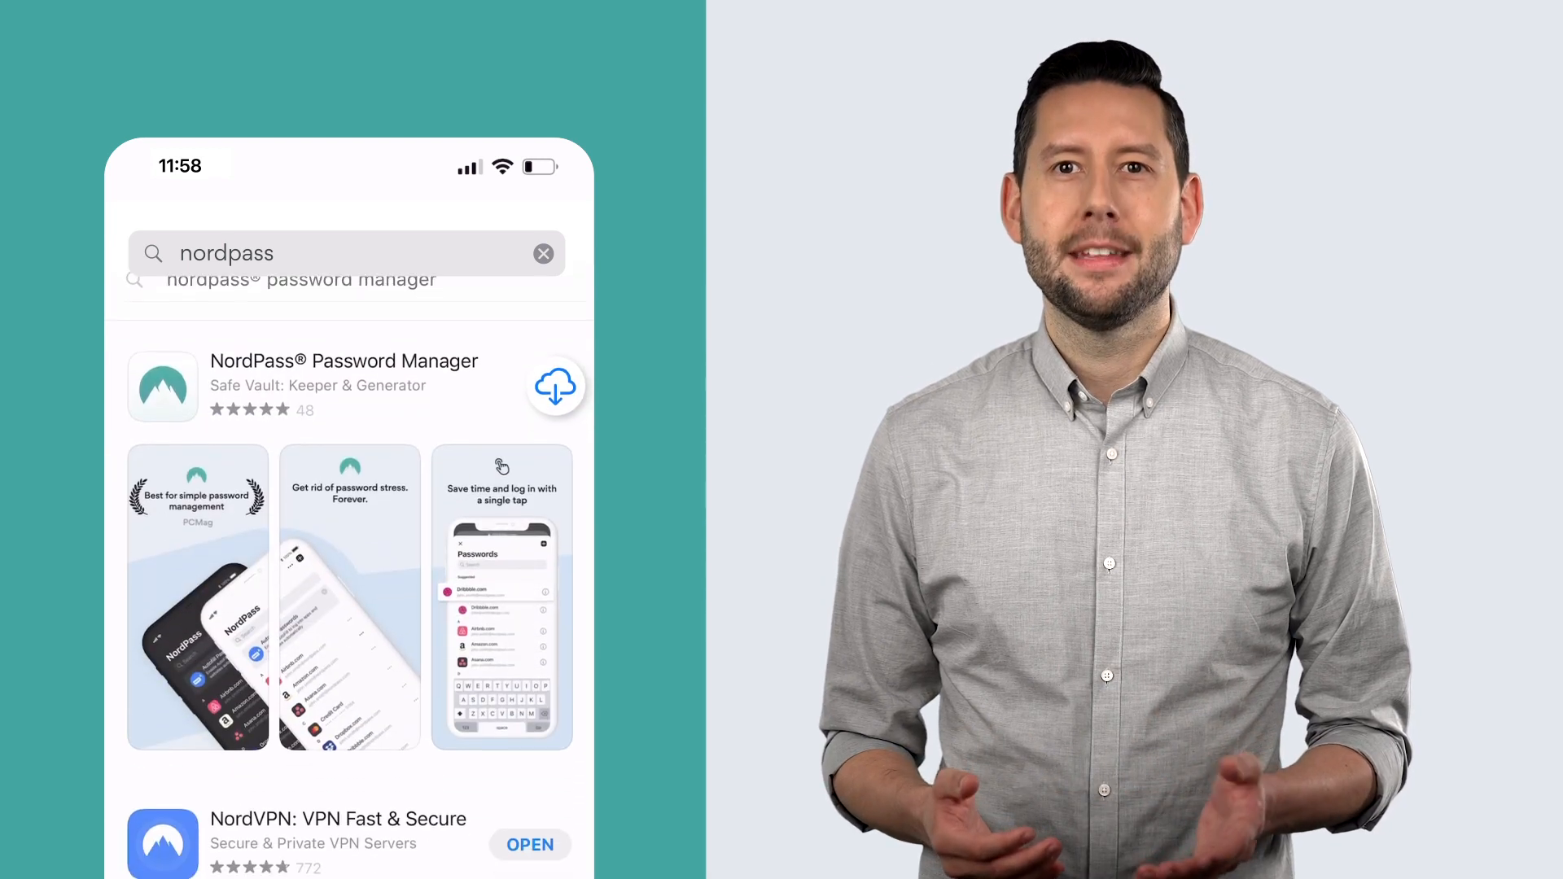
click(554, 387)
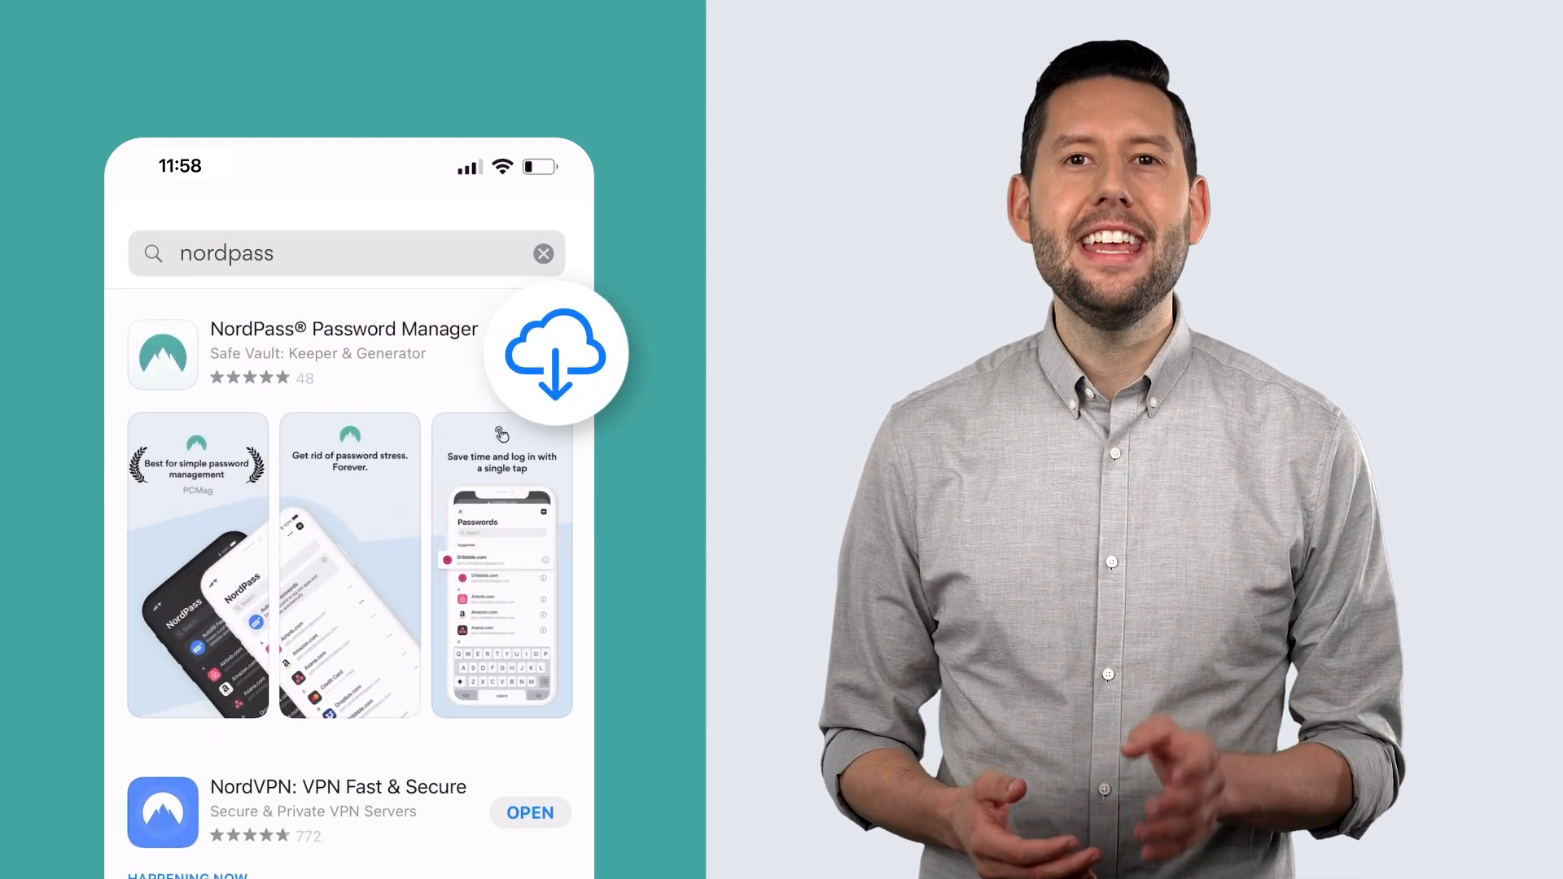
click(558, 354)
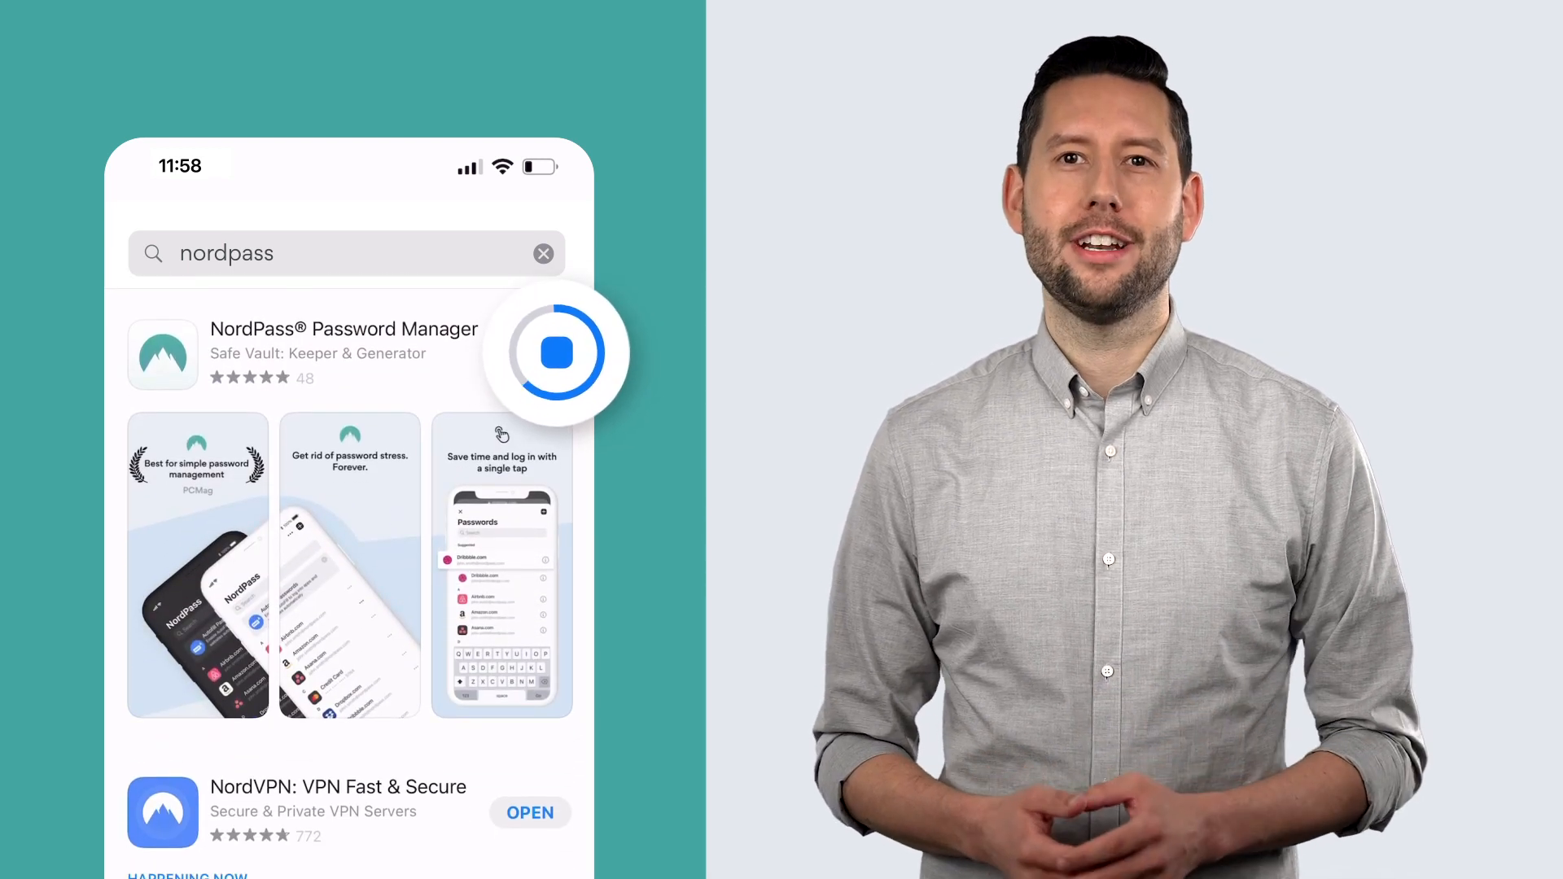
click(559, 352)
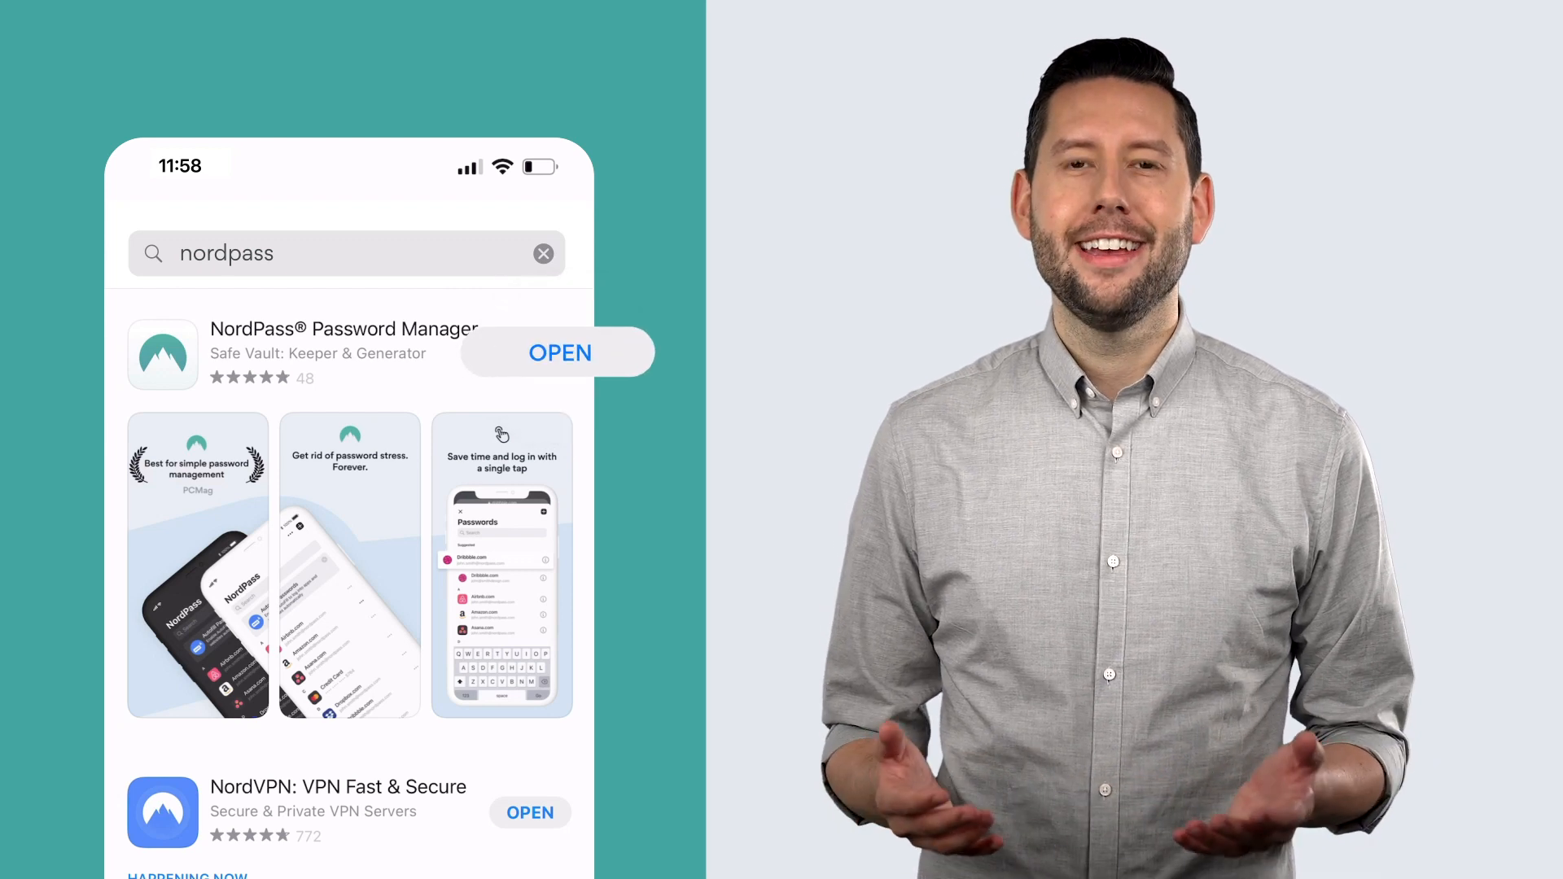
click(559, 352)
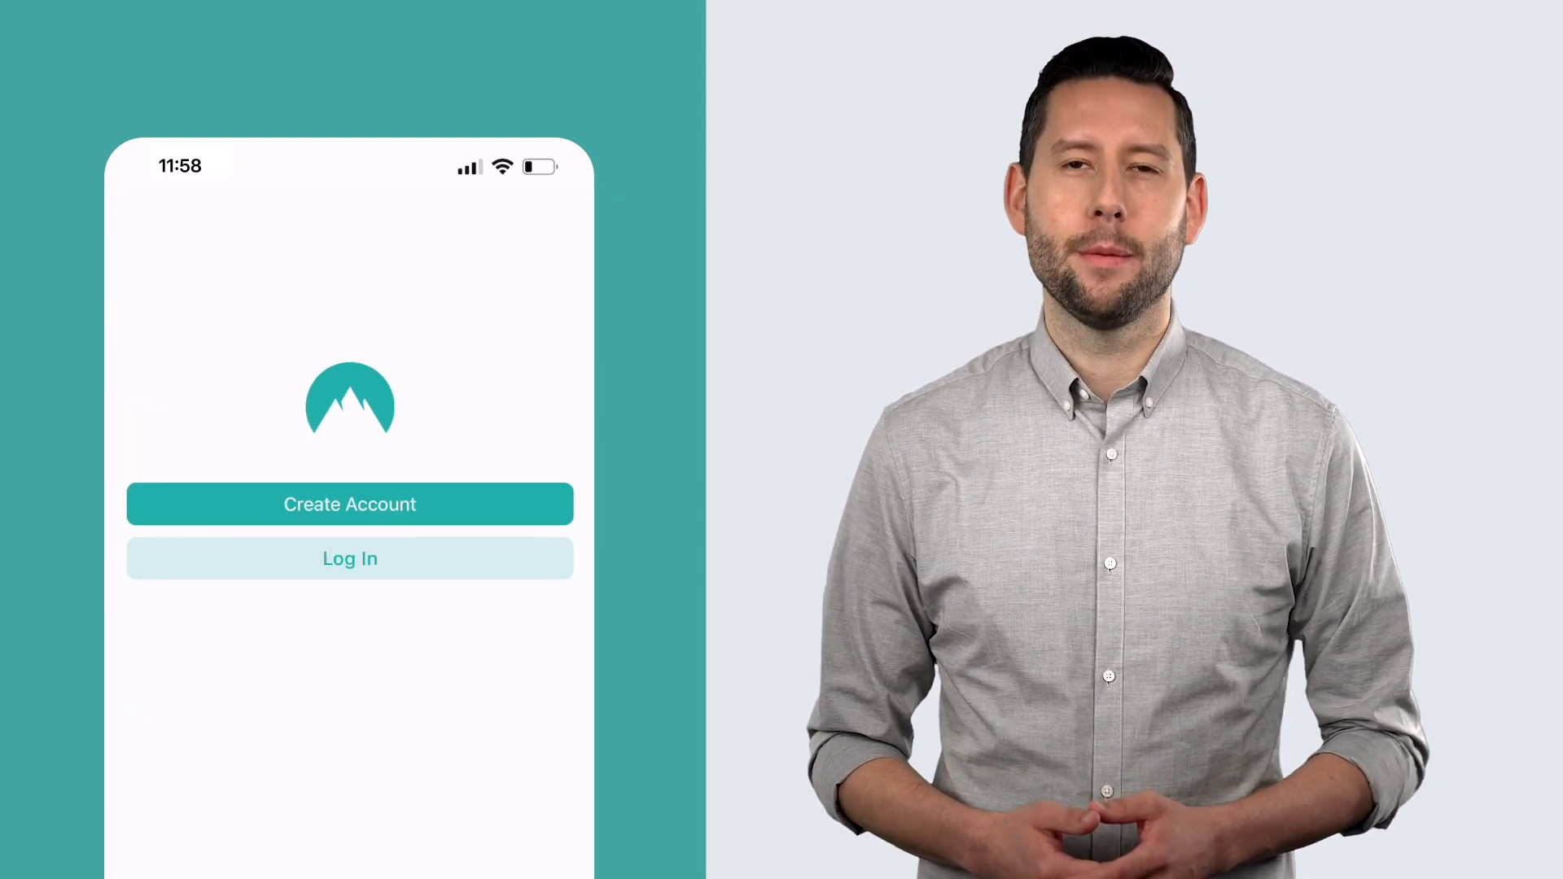